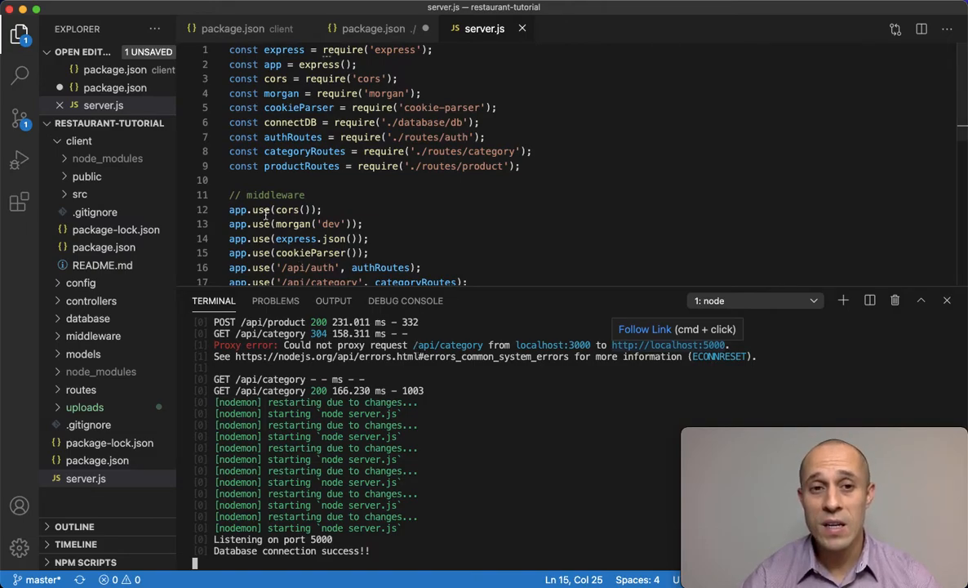
- Show the client package.json's "proxy" entry pointing to localhost:5000
left_click(231, 29)
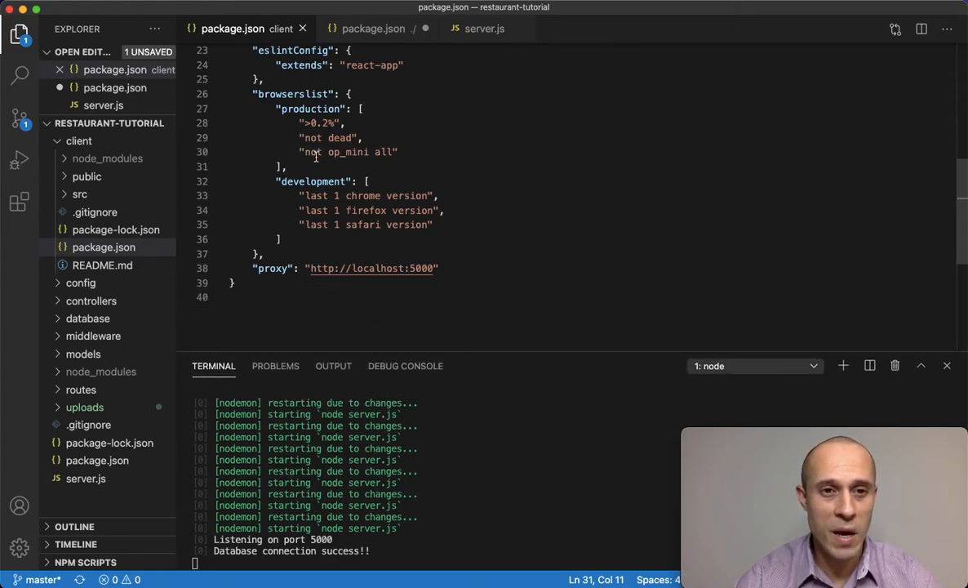
scroll("down", 3)
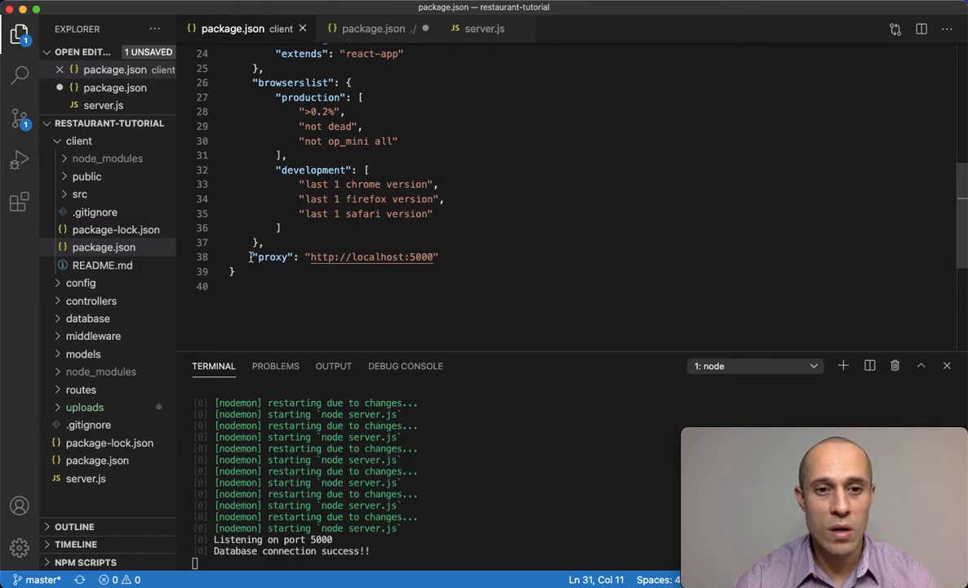
left_click_drag(251, 257, 438, 256)
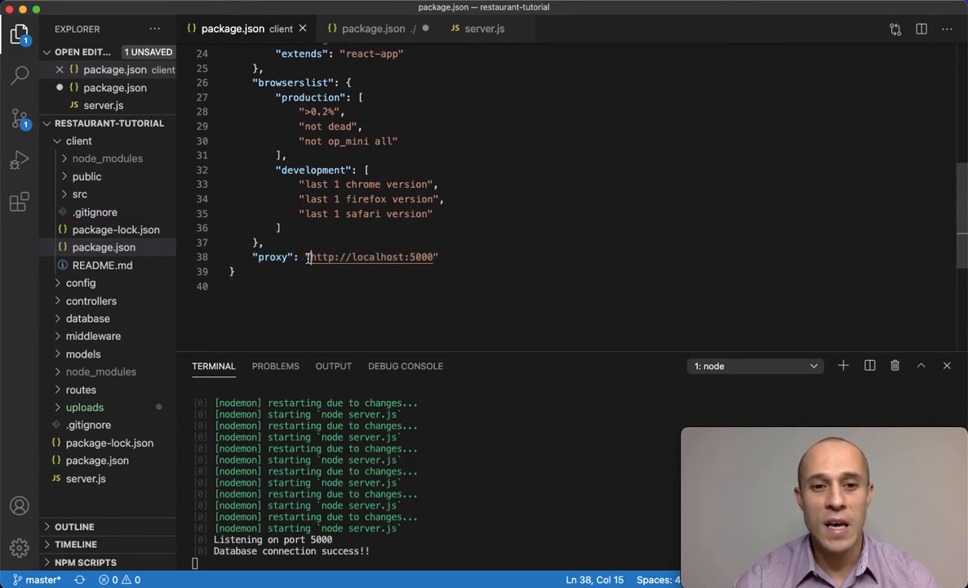
left_click_drag(307, 256, 433, 256)
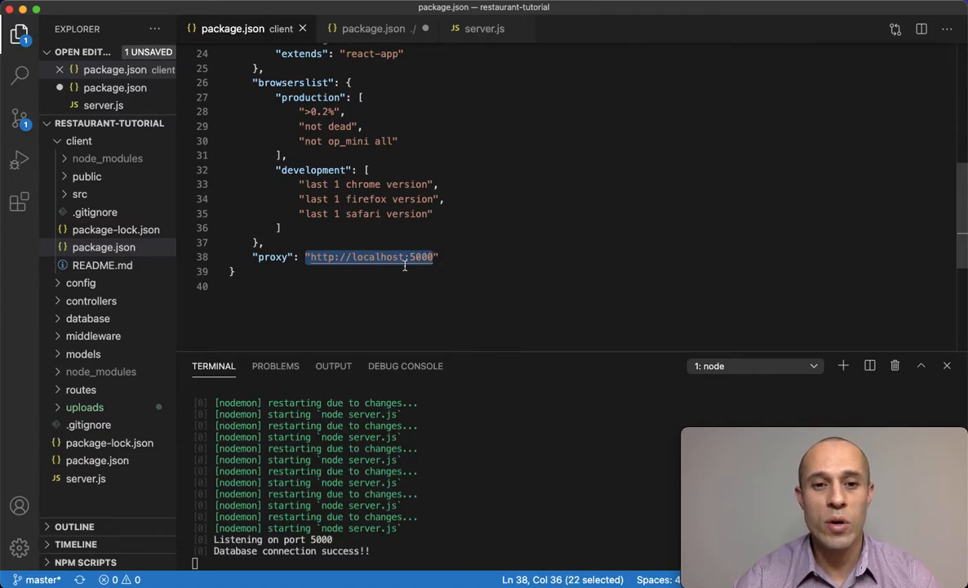
mouse_move(535, 287)
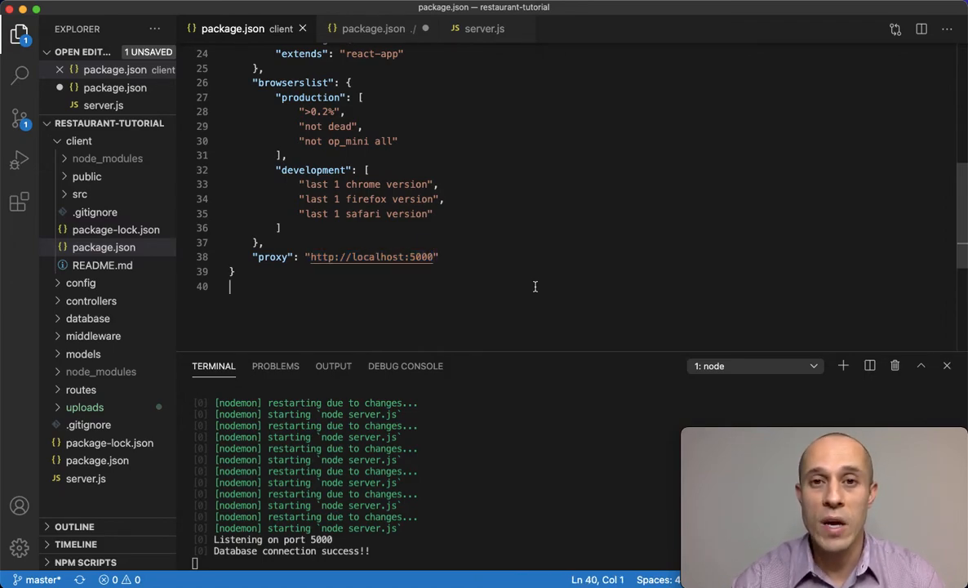
mouse_move(426, 29)
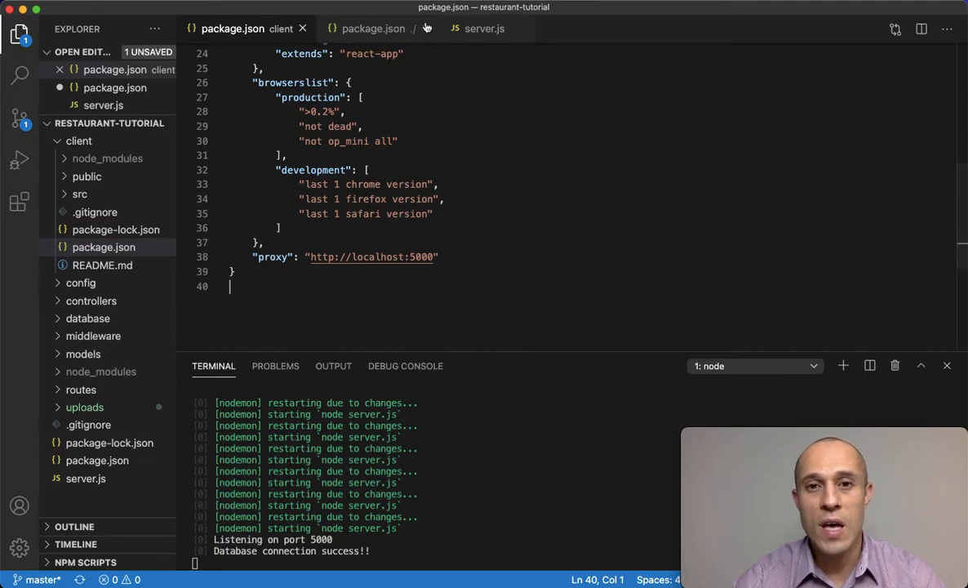
- Review server.js's require statements and Express middleware, including cors
left_click(483, 28)
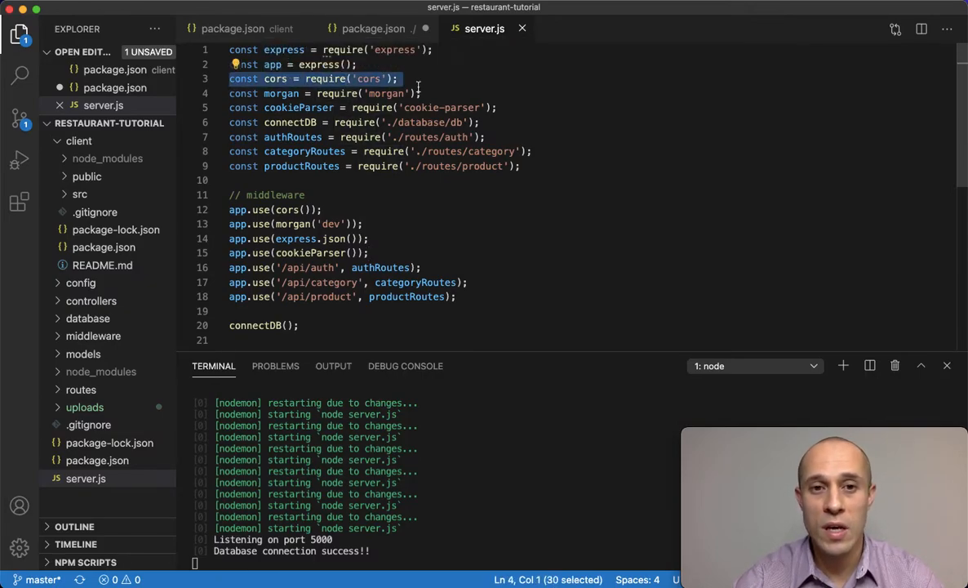
left_click(495, 137)
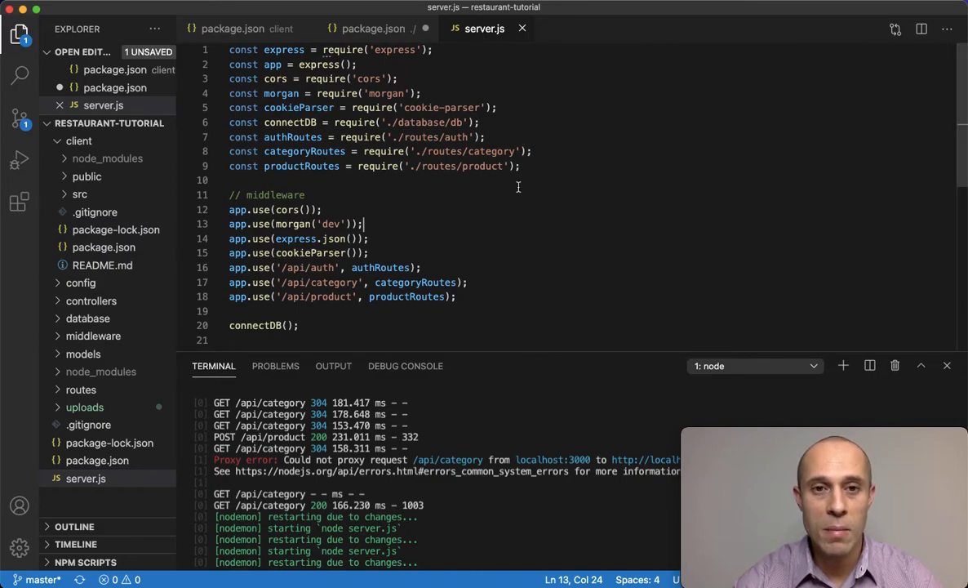
- Show the root package.json scripts (start-server, start-client, dev), comparing with the client one
left_click(372, 29)
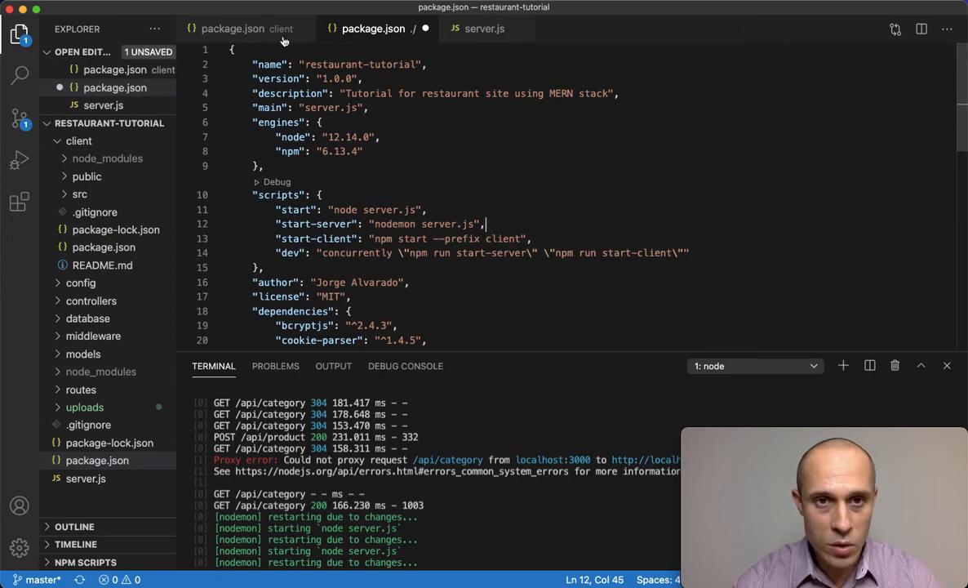
left_click(245, 30)
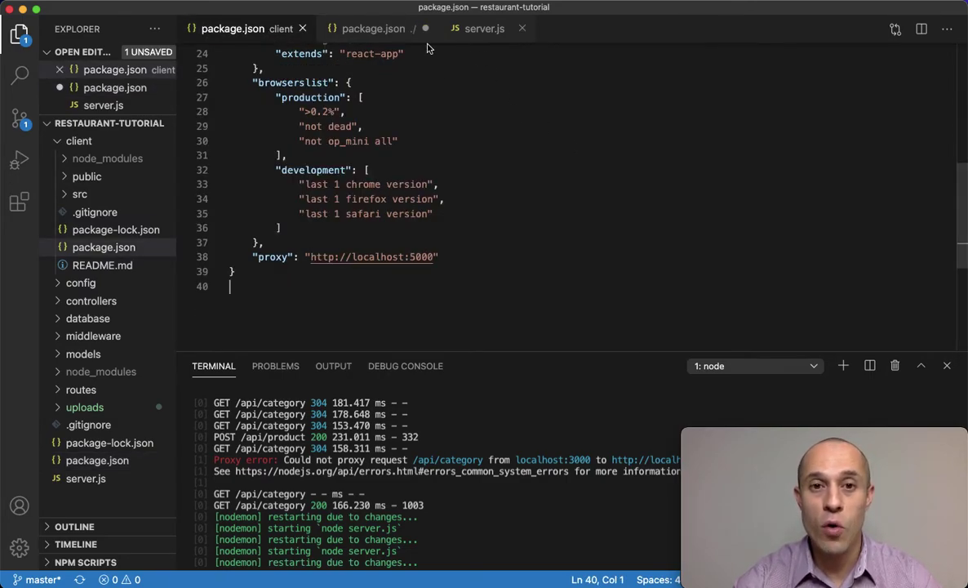
left_click(372, 27)
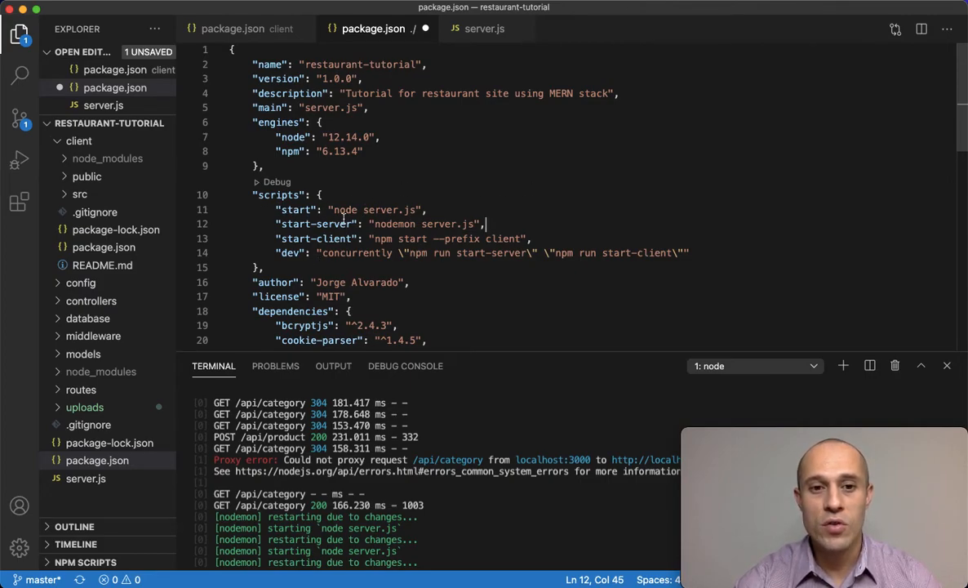
- Append --ignore './client/' to the start-server script after nodemon server.js
left_click_drag(372, 224, 475, 223)
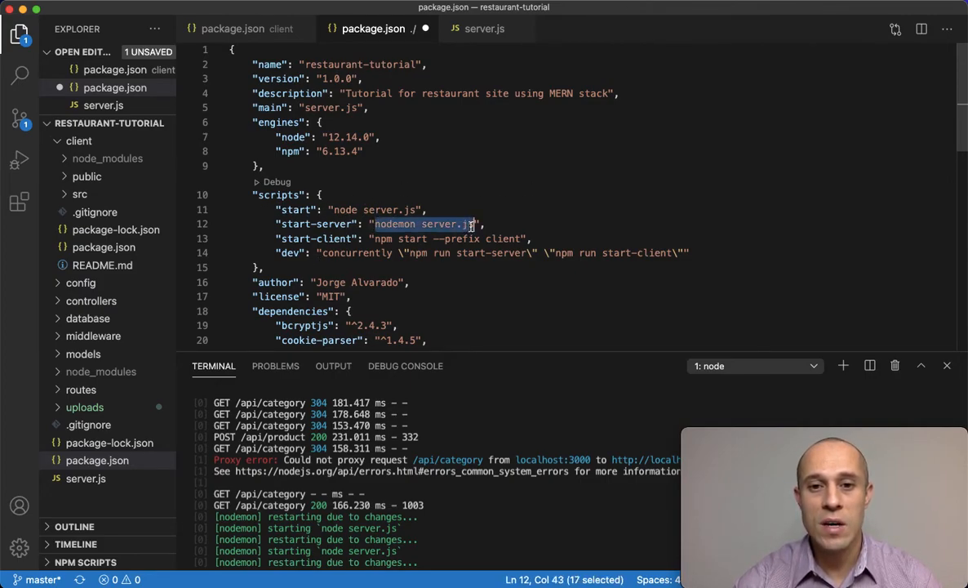
mouse_move(636, 230)
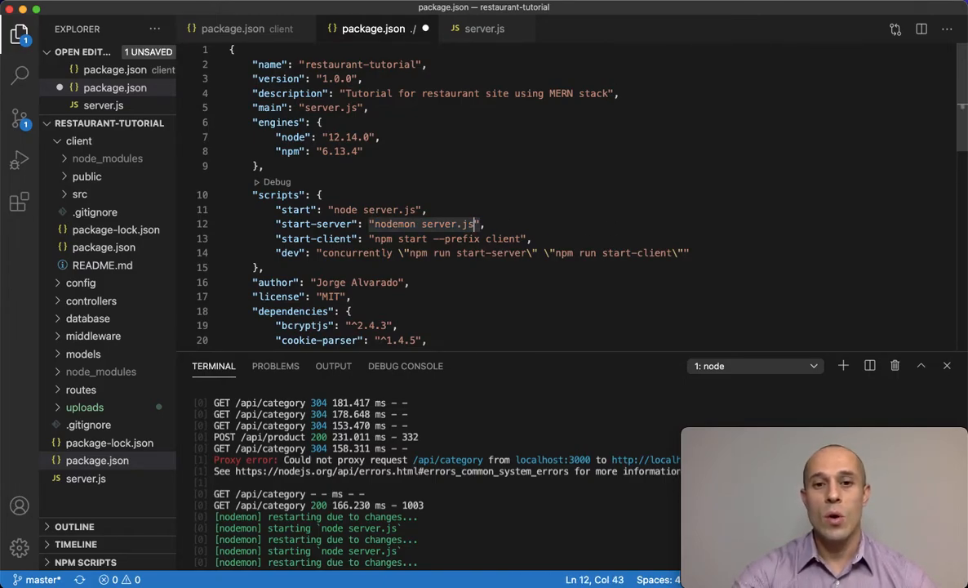
type("\" \"")
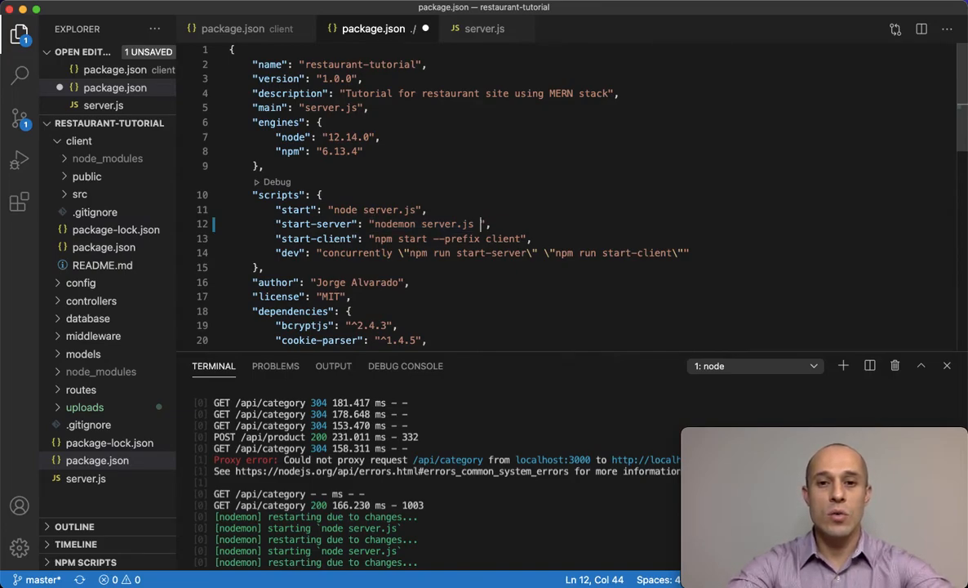
type("--ign")
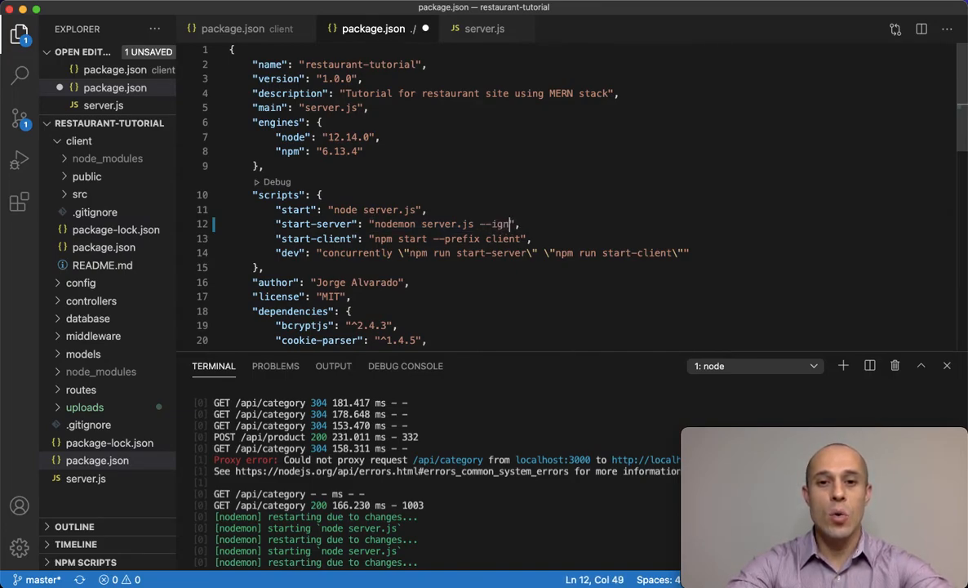
type("ore '")
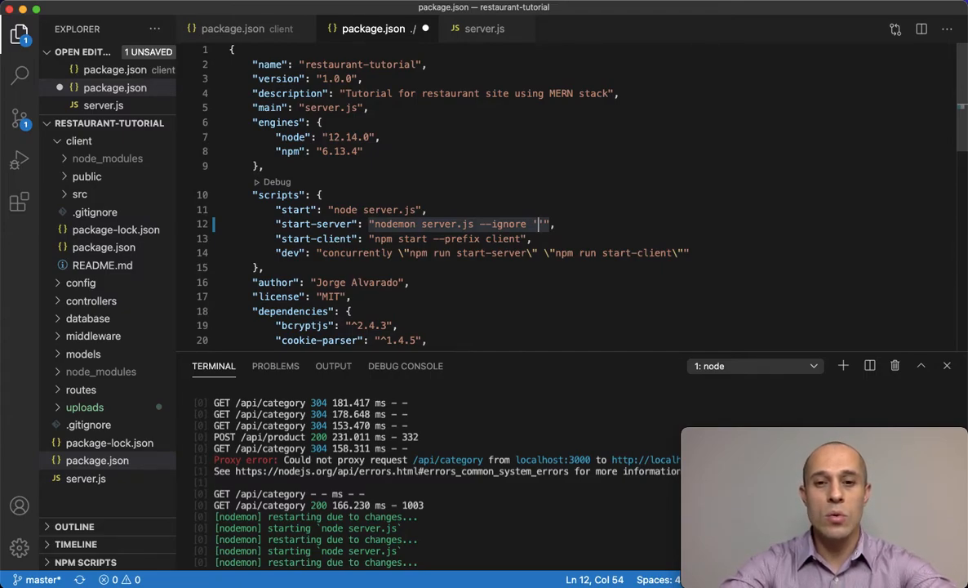
type(".")
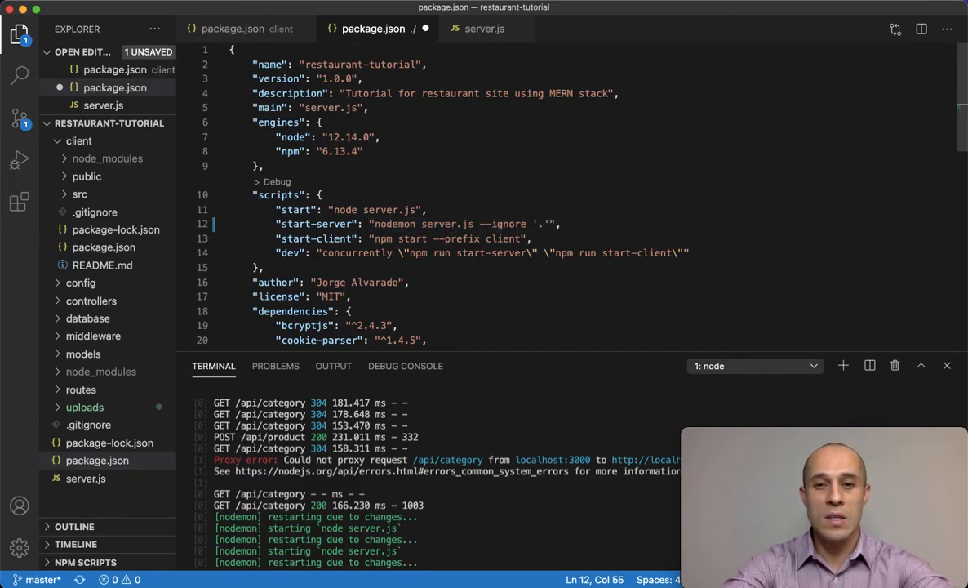
type("./client")
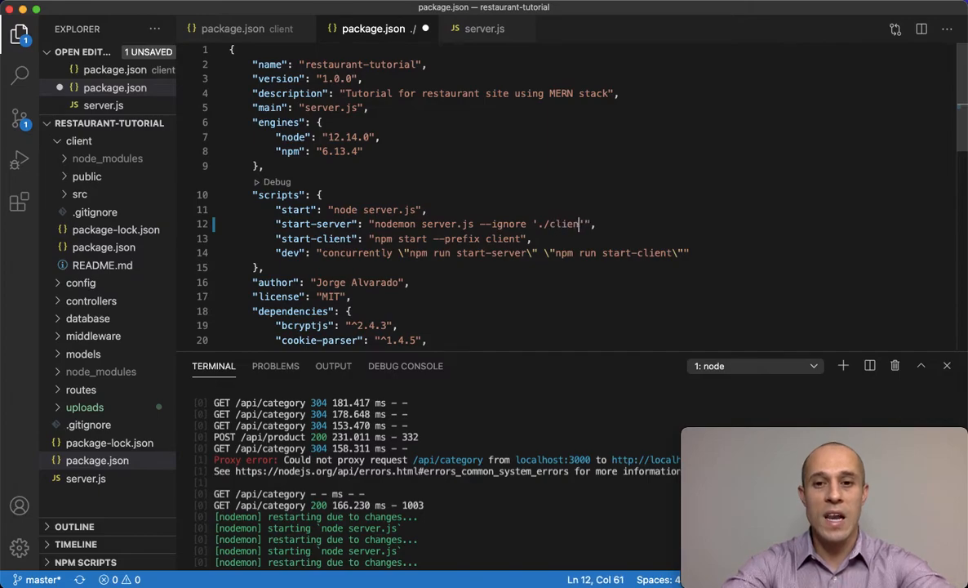
type("/")
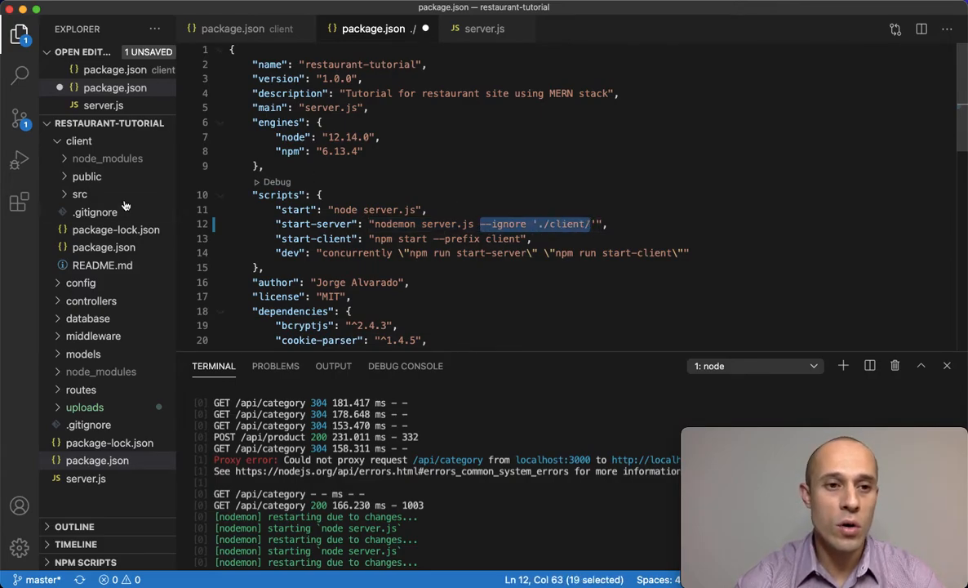
- Collapse the client folder and save package.json so nodemon restarts on port 5000
left_click(78, 140)
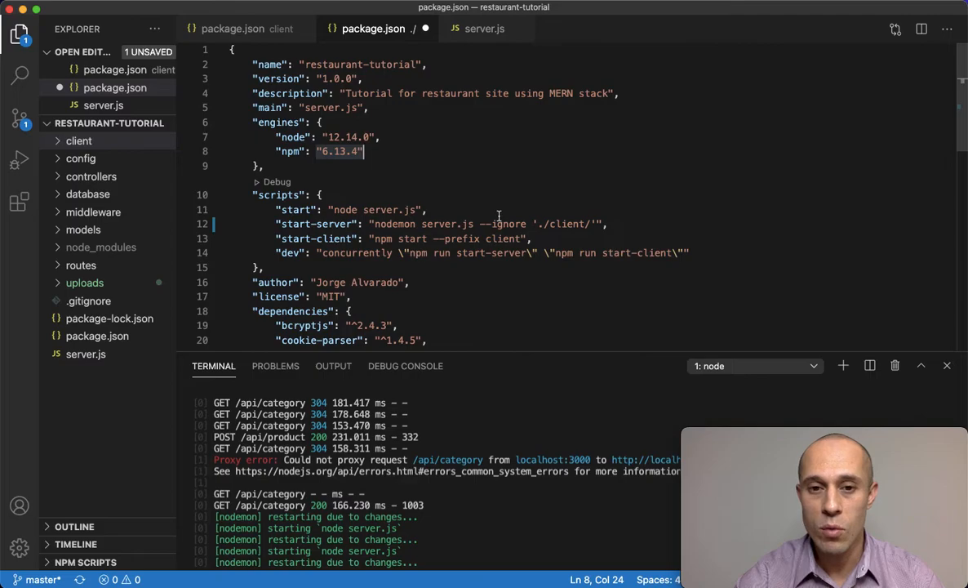
mouse_move(620, 217)
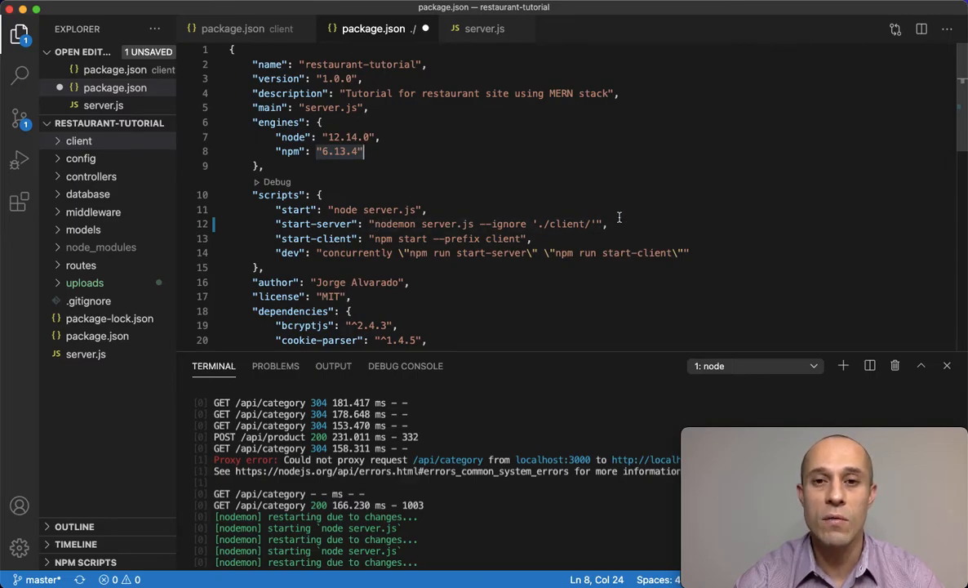
left_click_drag(483, 224, 579, 223)
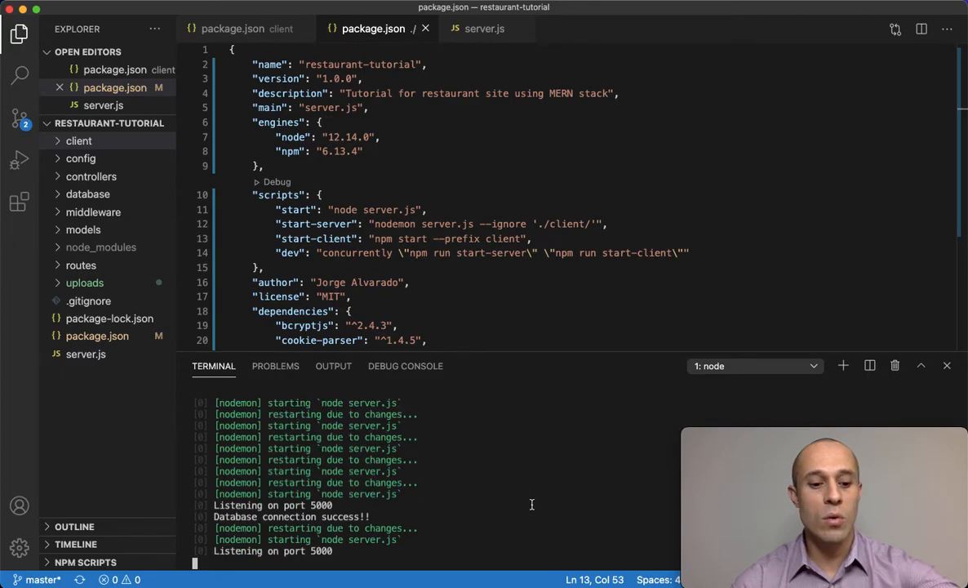
- Stop the server with Ctrl+C and relaunch npm run dev in the terminal
key("ctrl+c")
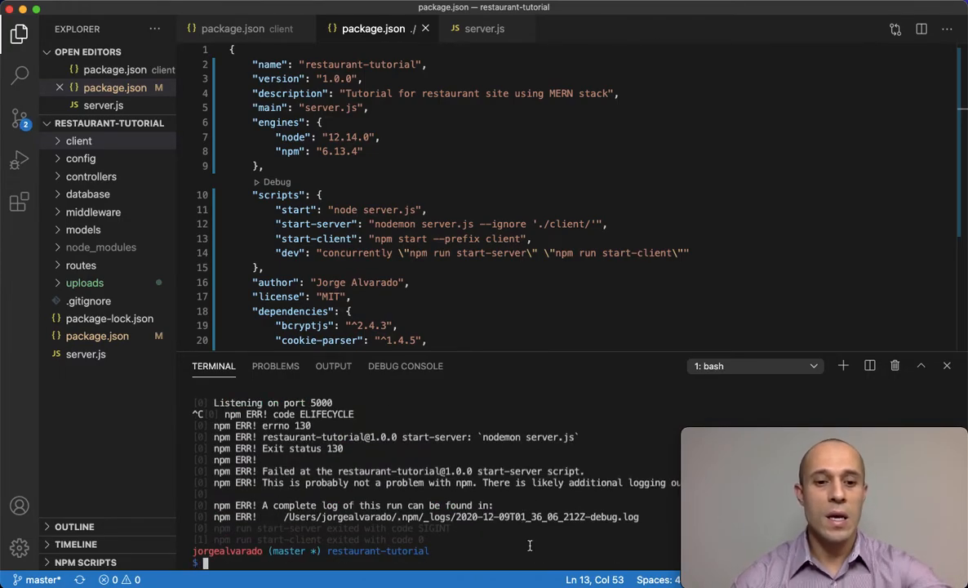
type("npm run dev")
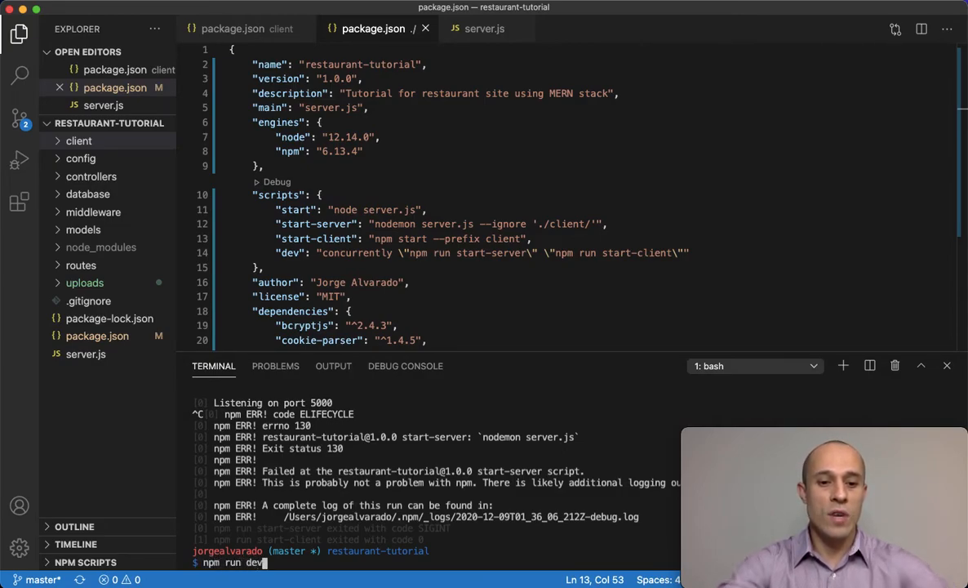
key("Enter")
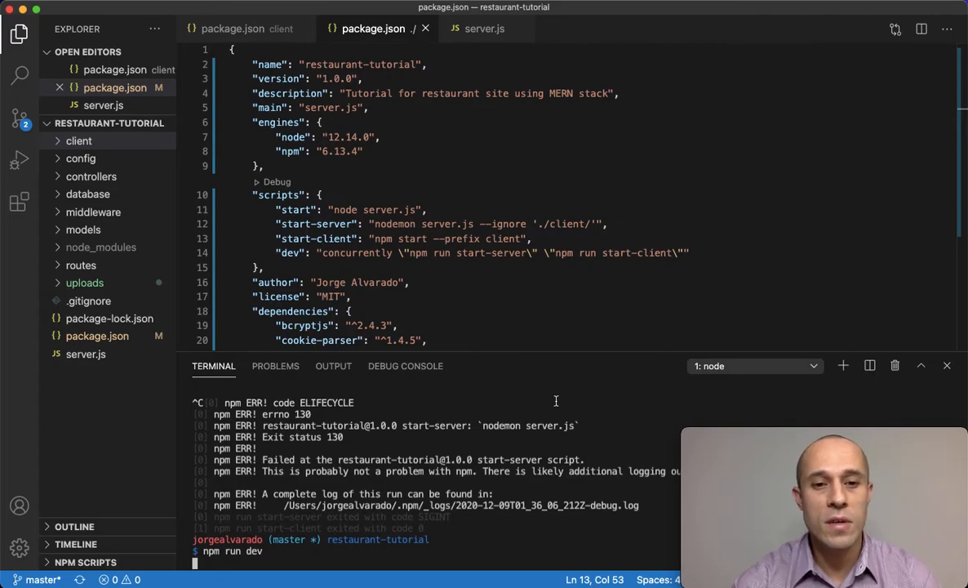
key("Enter")
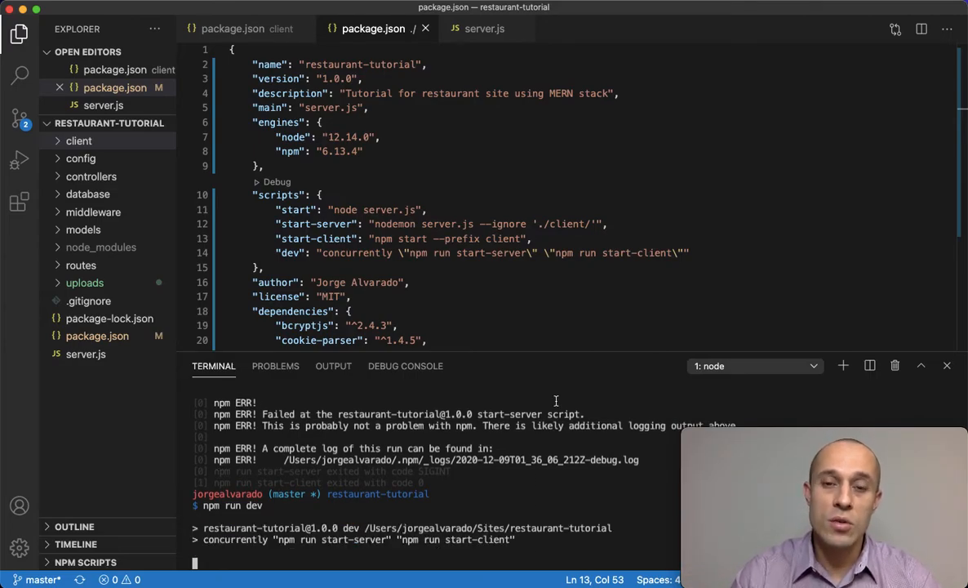